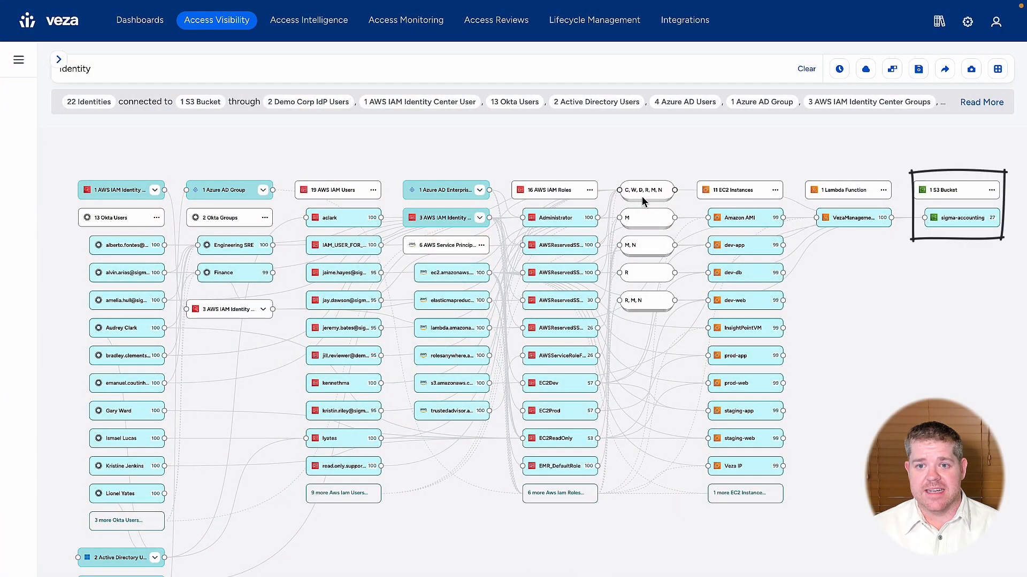
# Search 'Okta users without MFA enabled who can delete S3 buckets' and view the graph.
pyautogui.scroll(3)
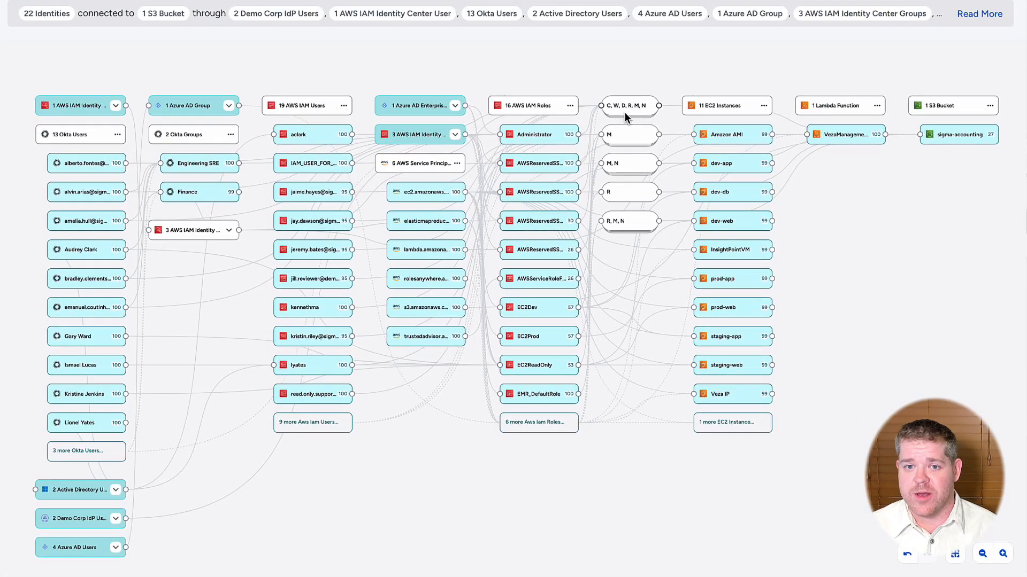
pyautogui.moveTo(629, 106)
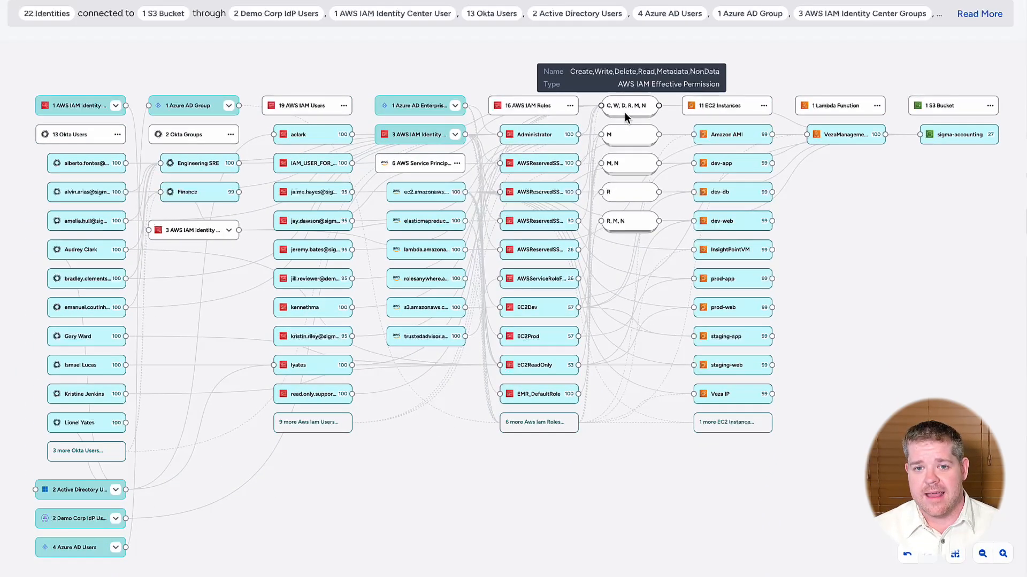
pyautogui.click(87, 163)
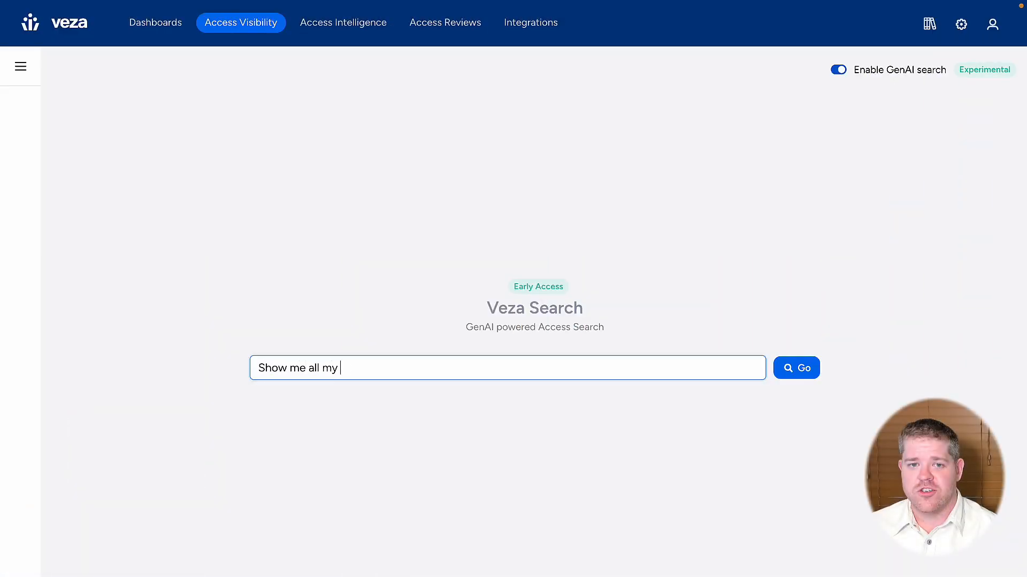
pyautogui.write('Okta users without MFA e')
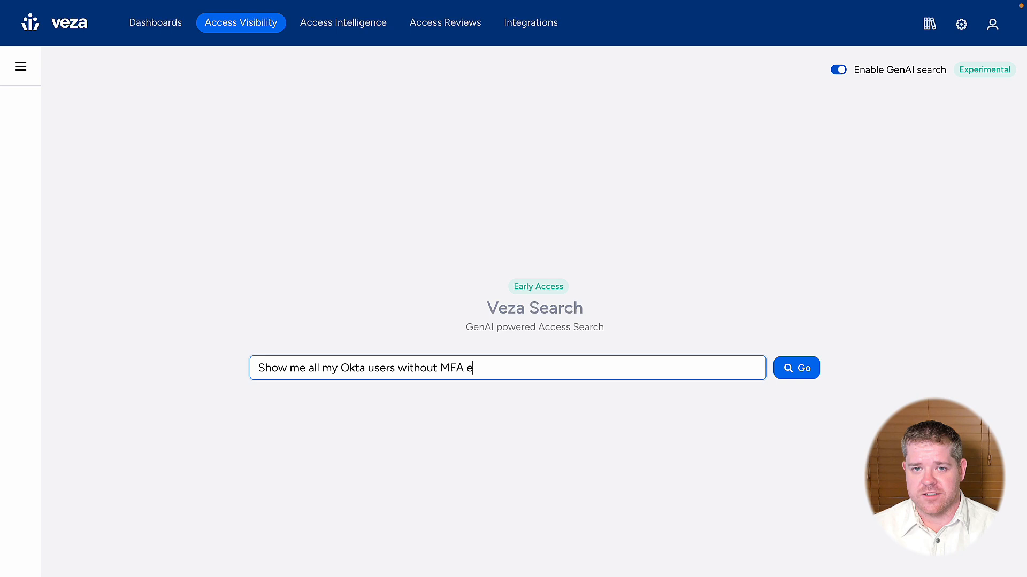
pyautogui.write('nabled who can delete S')
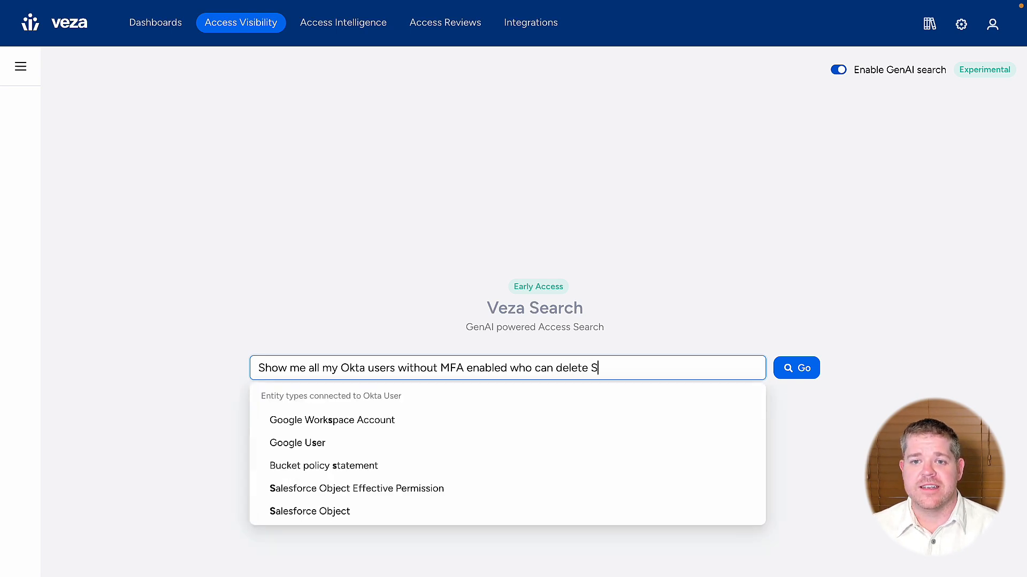
pyautogui.write('3 buckets')
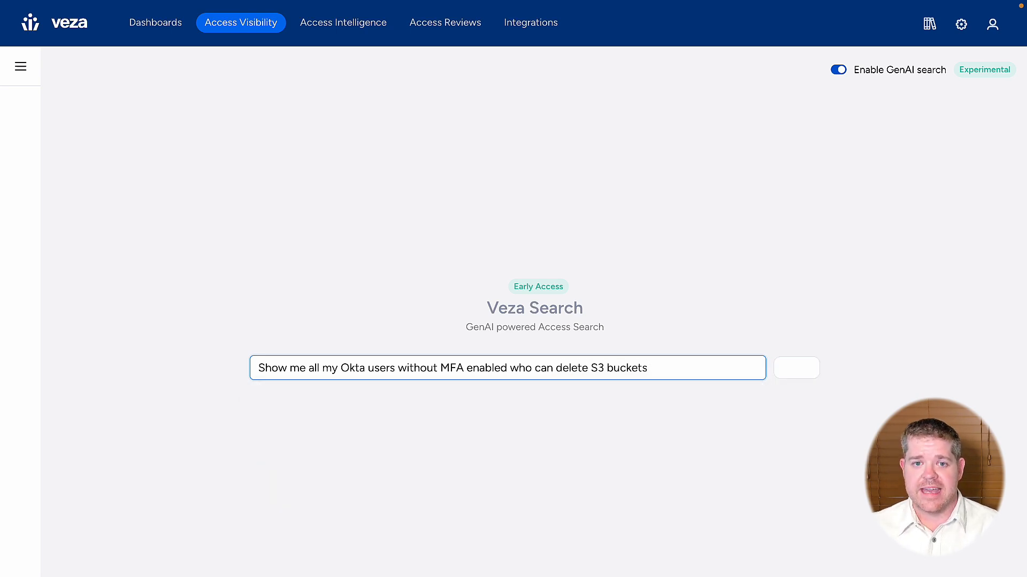
pyautogui.click(796, 367)
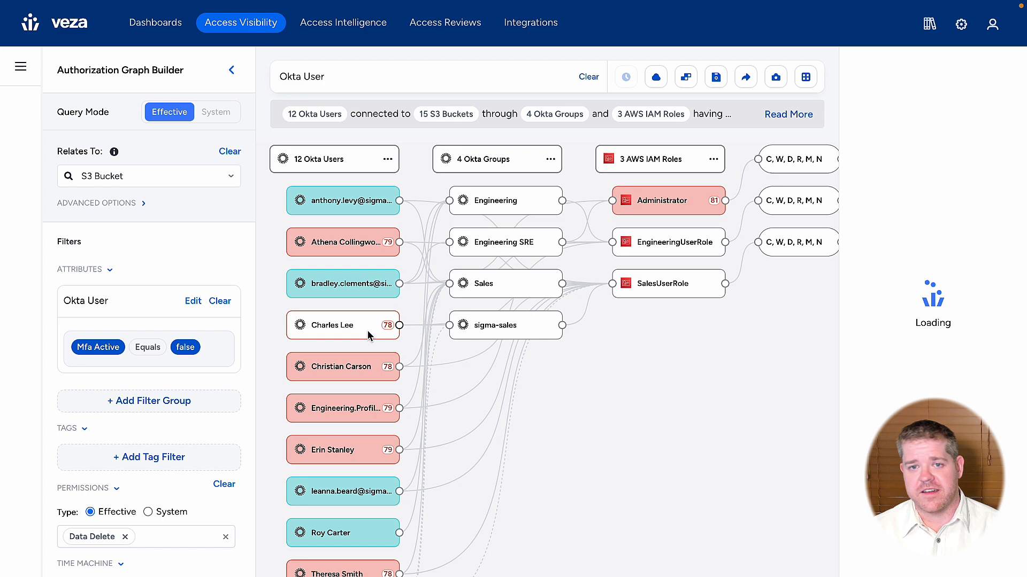
# Open a flagged Okta user's full details, check Mfa Active is false, and close.
pyautogui.click(333, 325)
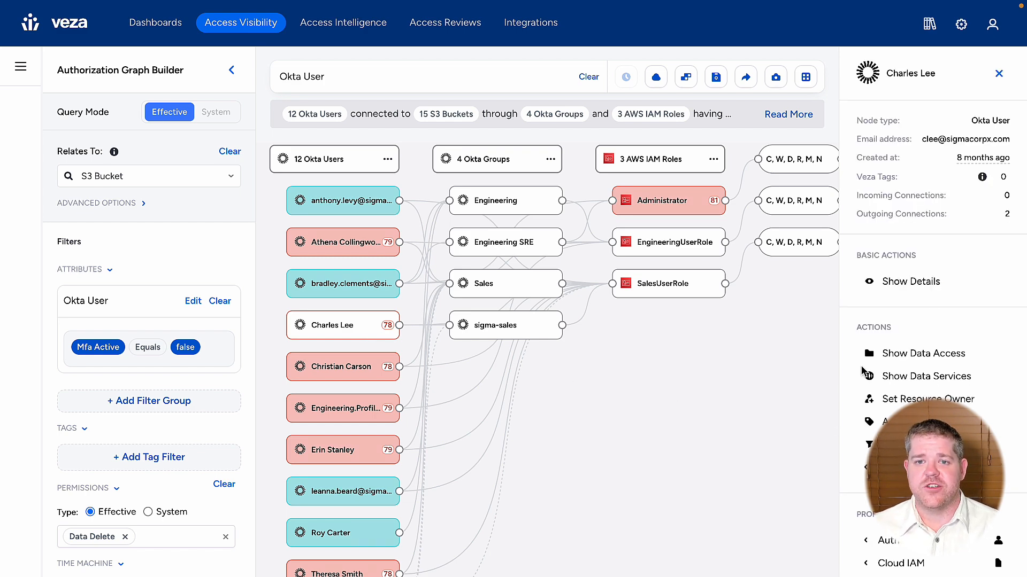
pyautogui.click(909, 281)
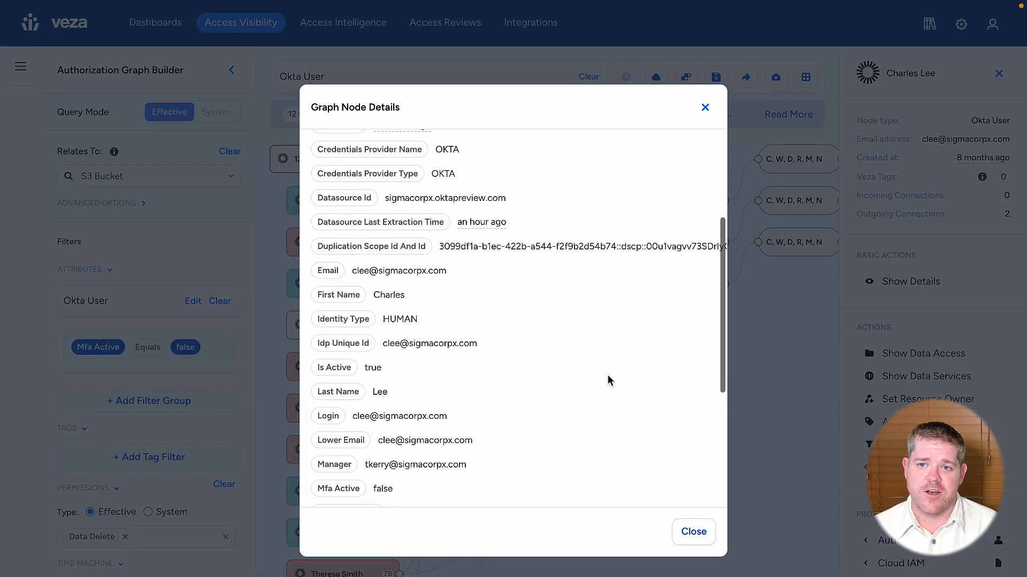
pyautogui.scroll(-3)
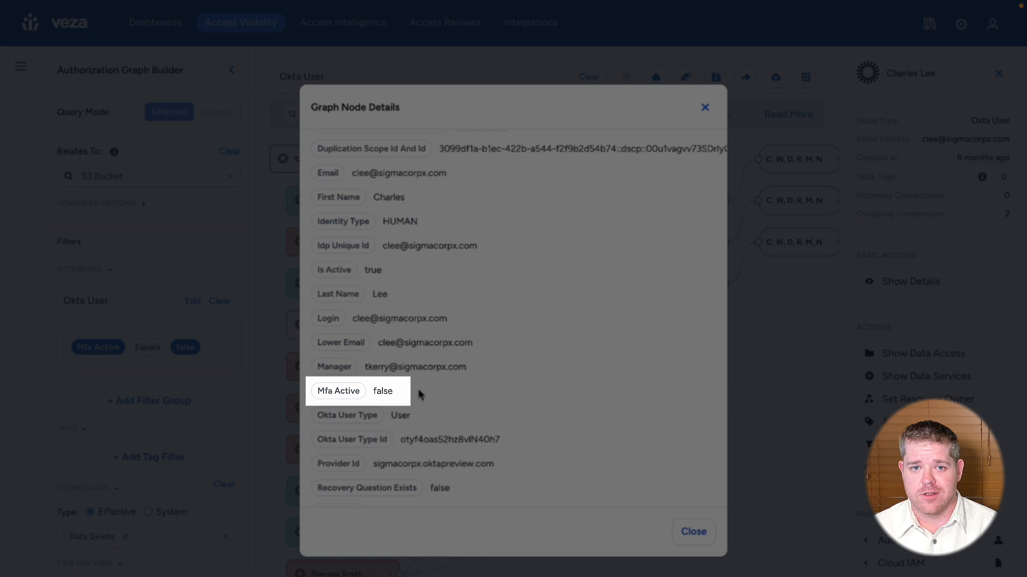
pyautogui.moveTo(583, 455)
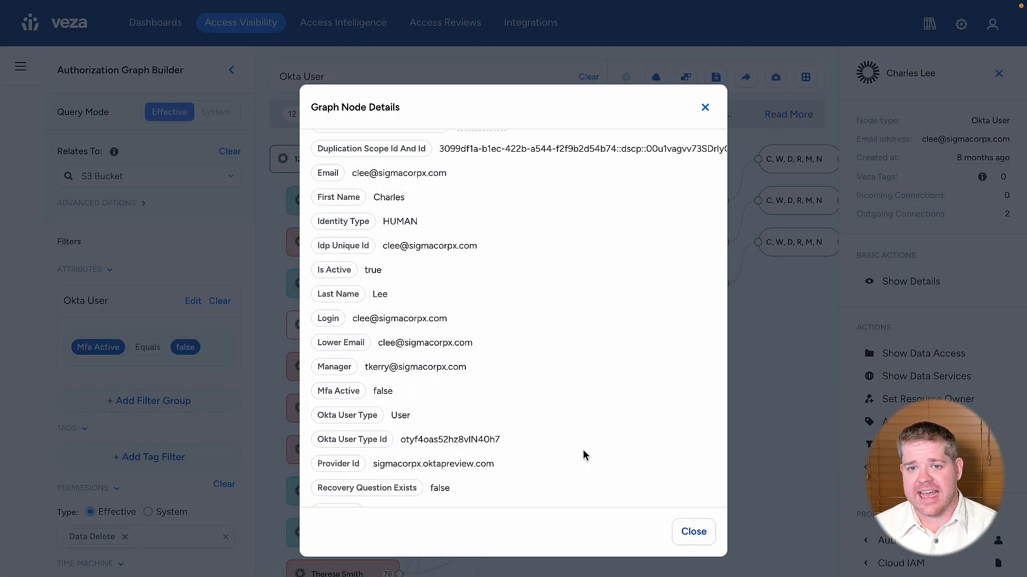
pyautogui.click(693, 531)
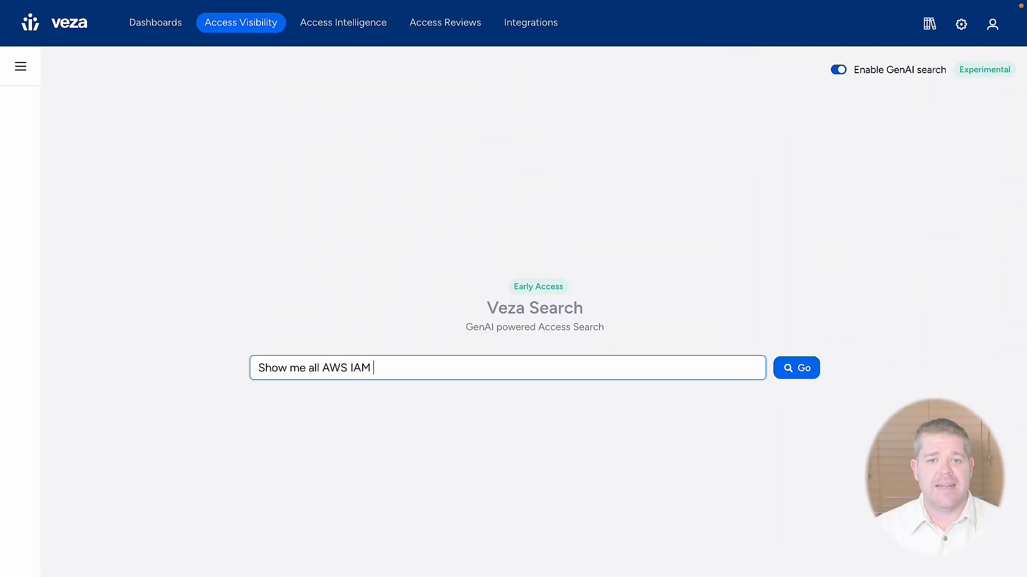
# Search 'Show me all AWS IAM roles that are connected to AWS service principals'.
pyautogui.write('roles that are connected to AWS')
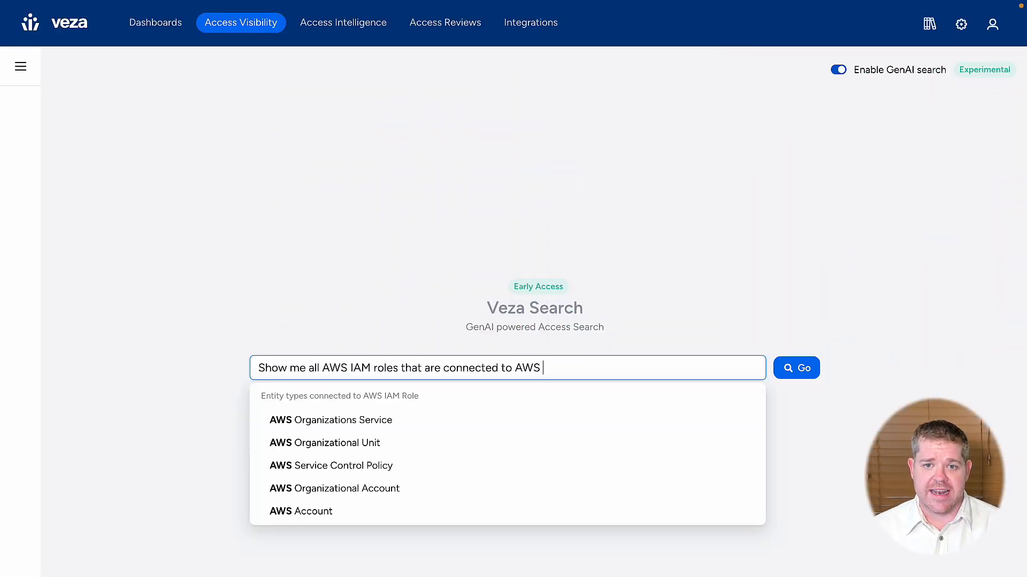
pyautogui.write('service principals')
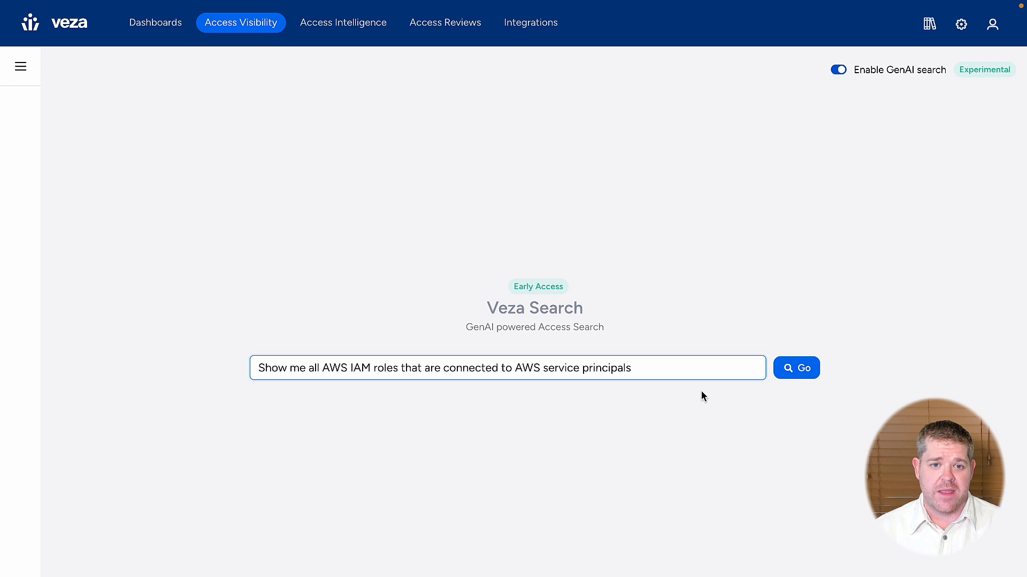
pyautogui.click(796, 367)
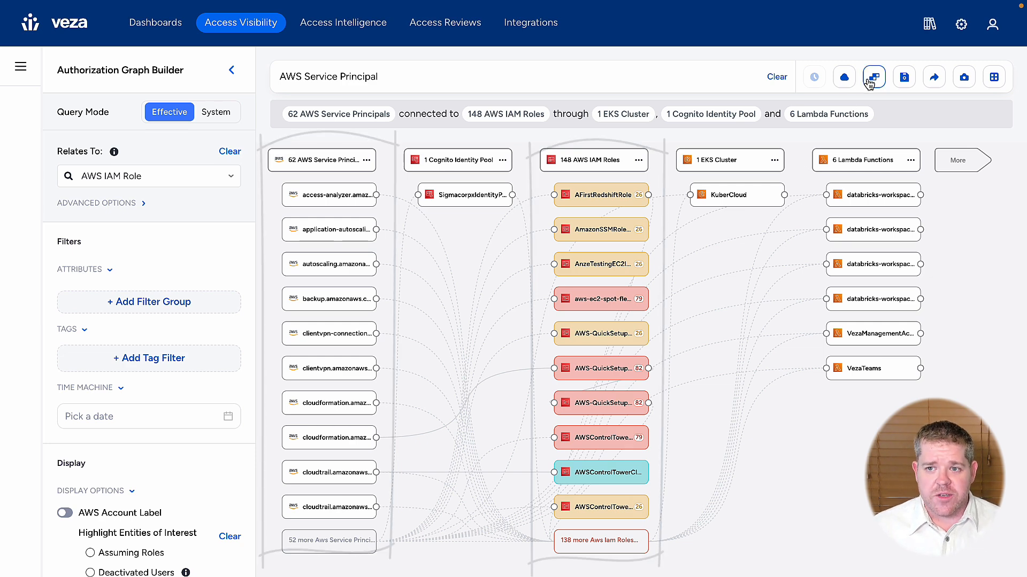
# Open the results in Query Builder and scroll right to the AWS IAM Role columns.
pyautogui.click(873, 76)
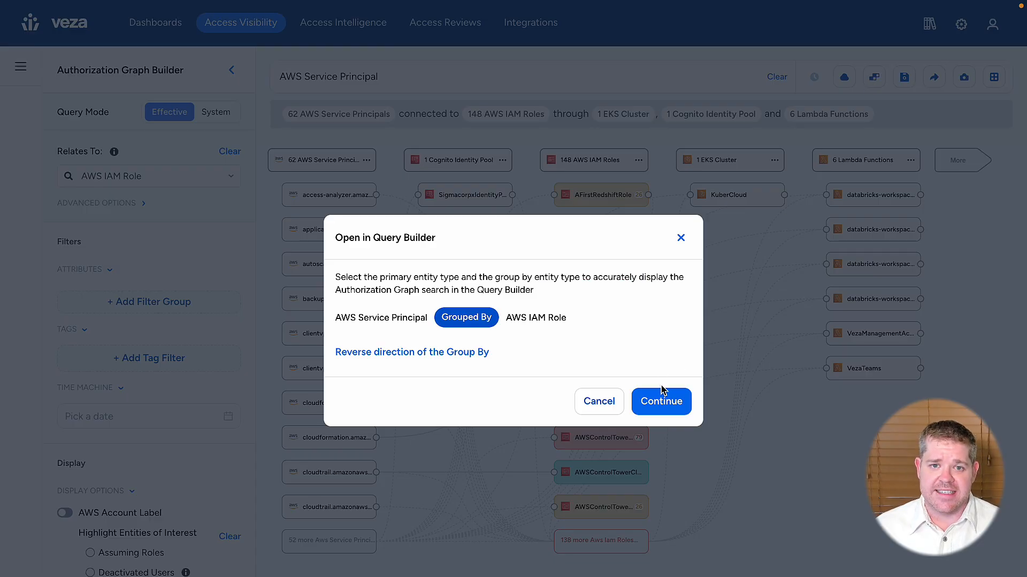
pyautogui.click(661, 402)
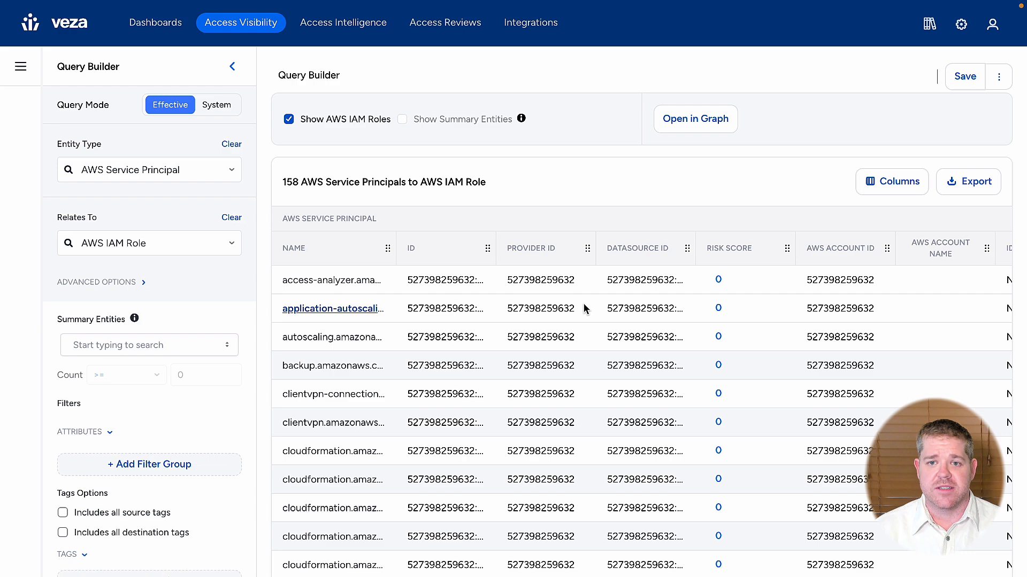
pyautogui.hscroll(3)
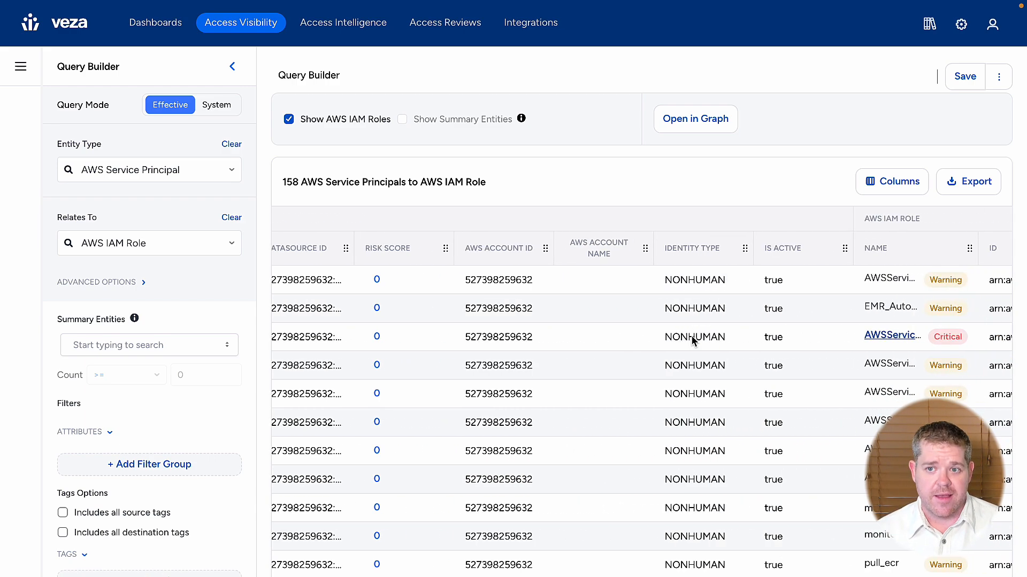
pyautogui.hscroll(3)
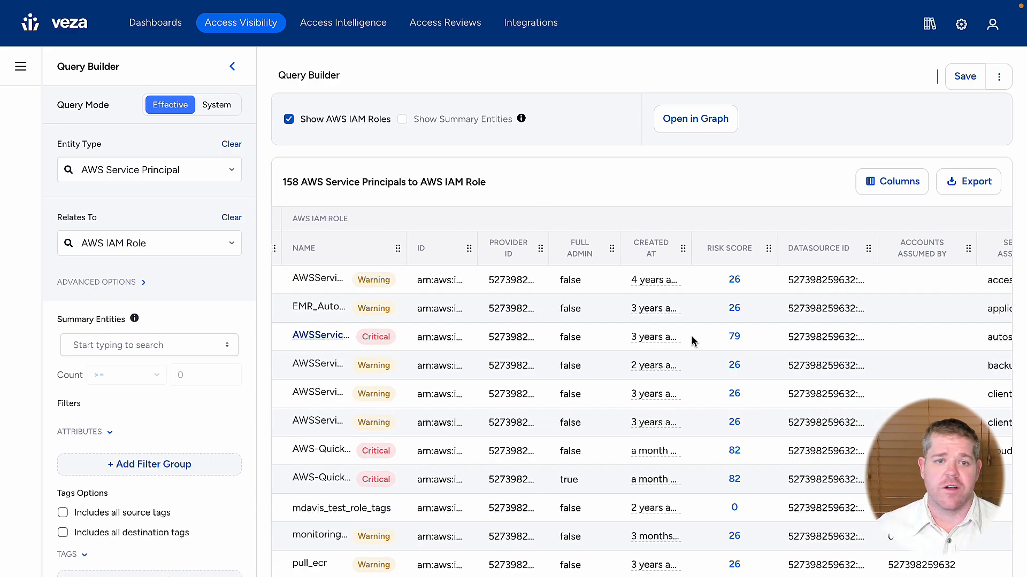
pyautogui.click(969, 182)
pyautogui.write('Show me all the access p')
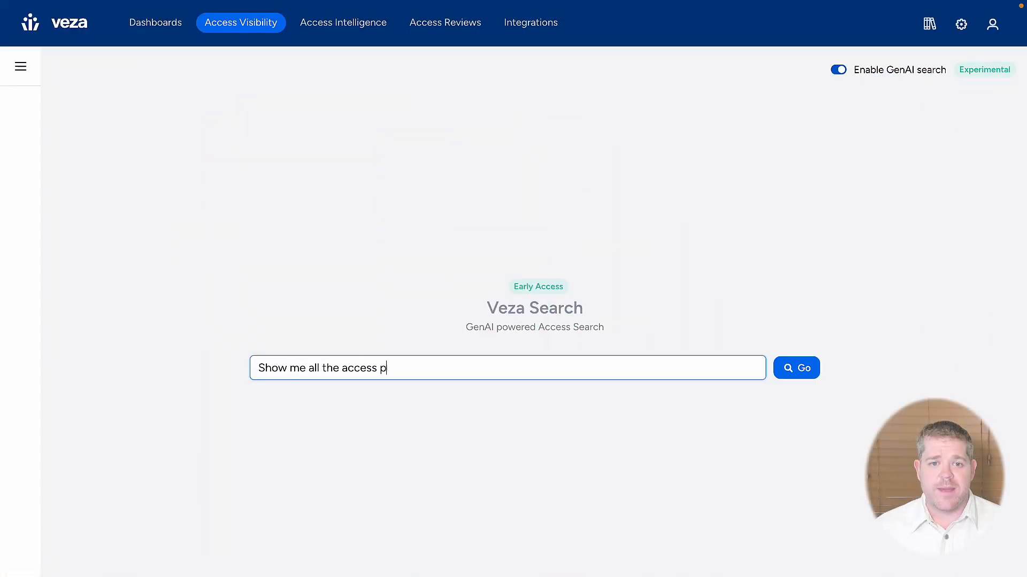
pyautogui.write('ossessed by Okta user G')
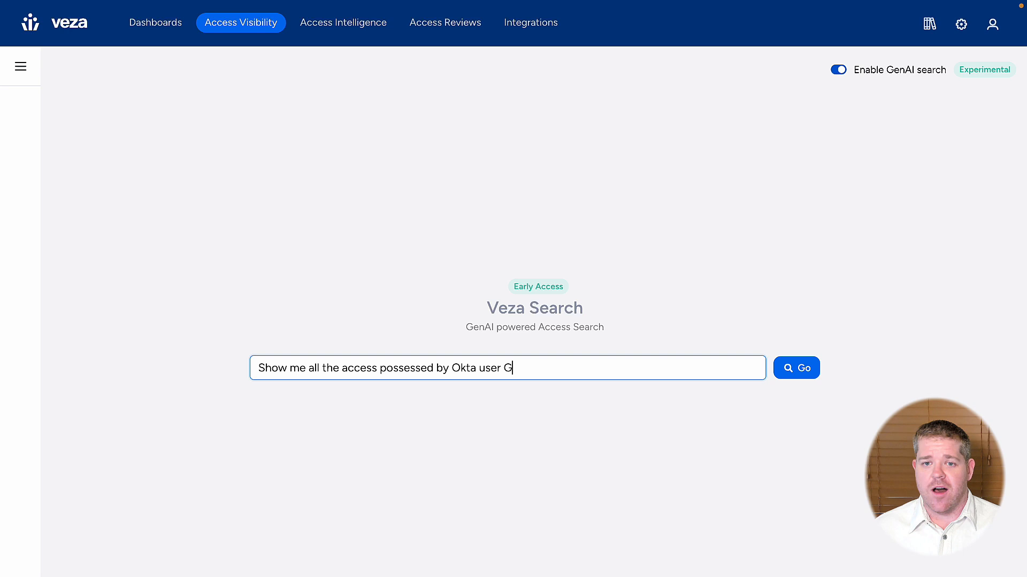
pyautogui.click(796, 367)
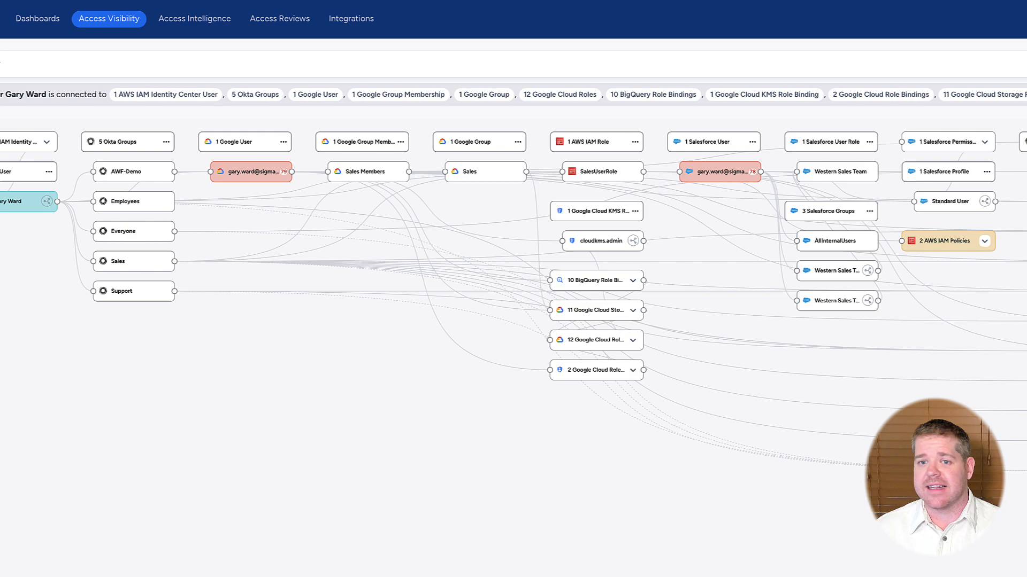
pyautogui.hscroll(3)
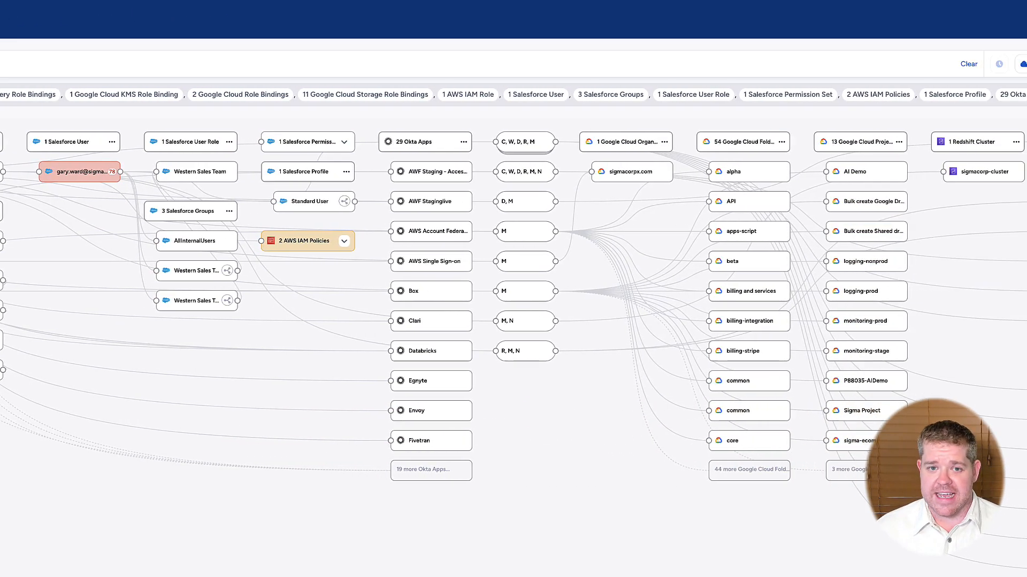
pyautogui.hscroll(3)
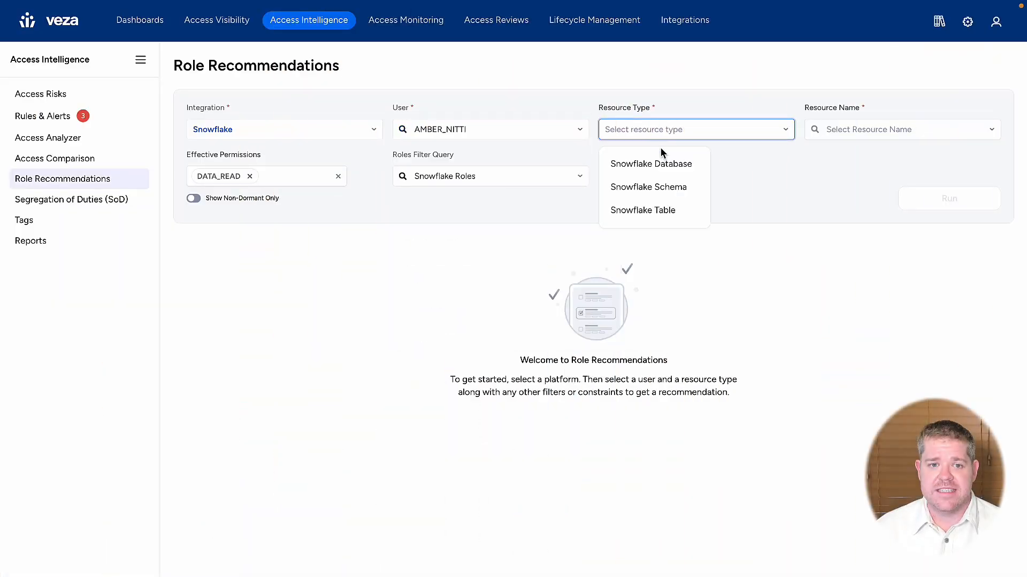
# Choose Snowflake Table as the resource type for role recommendations.
pyautogui.click(641, 210)
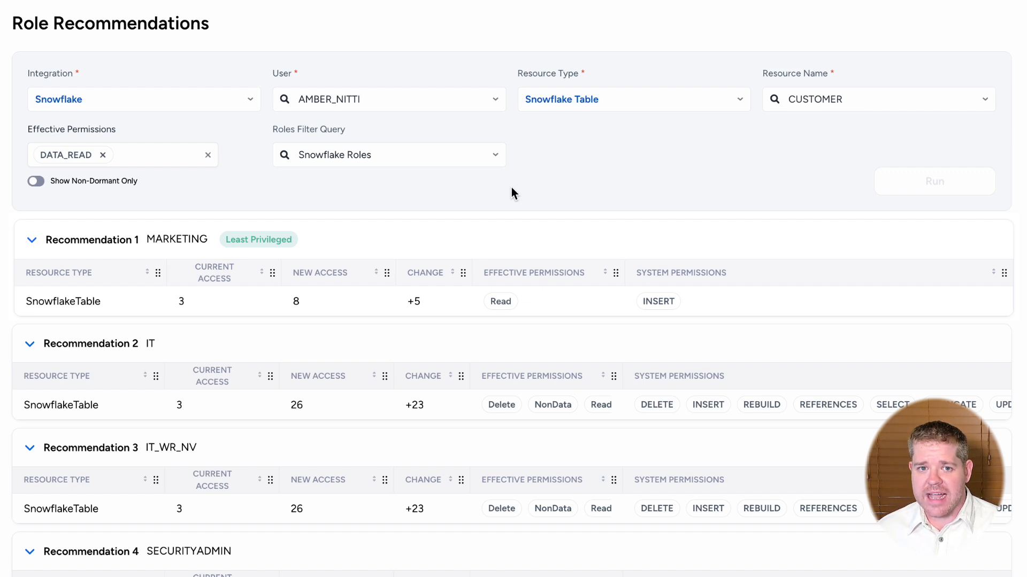
# Show the preset Roles Filter Query options, e.g. rarely used roles.
pyautogui.click(389, 154)
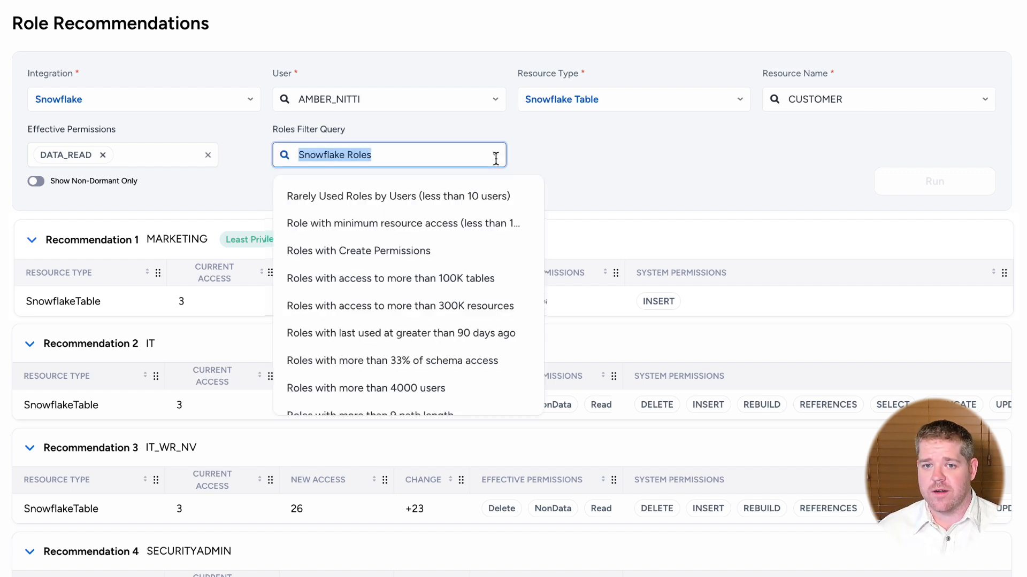